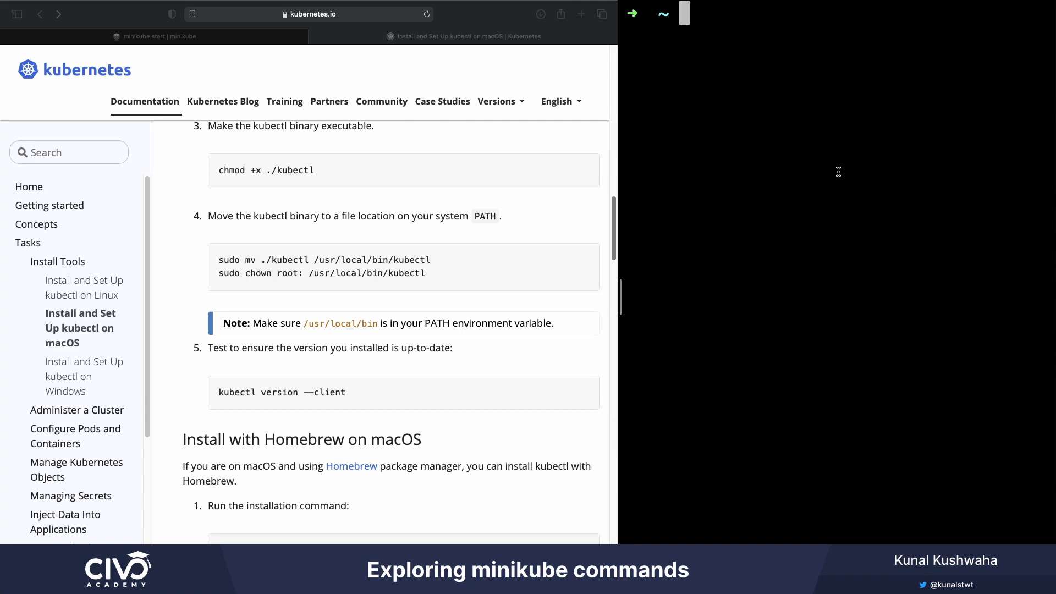
type("minikube docker-env")
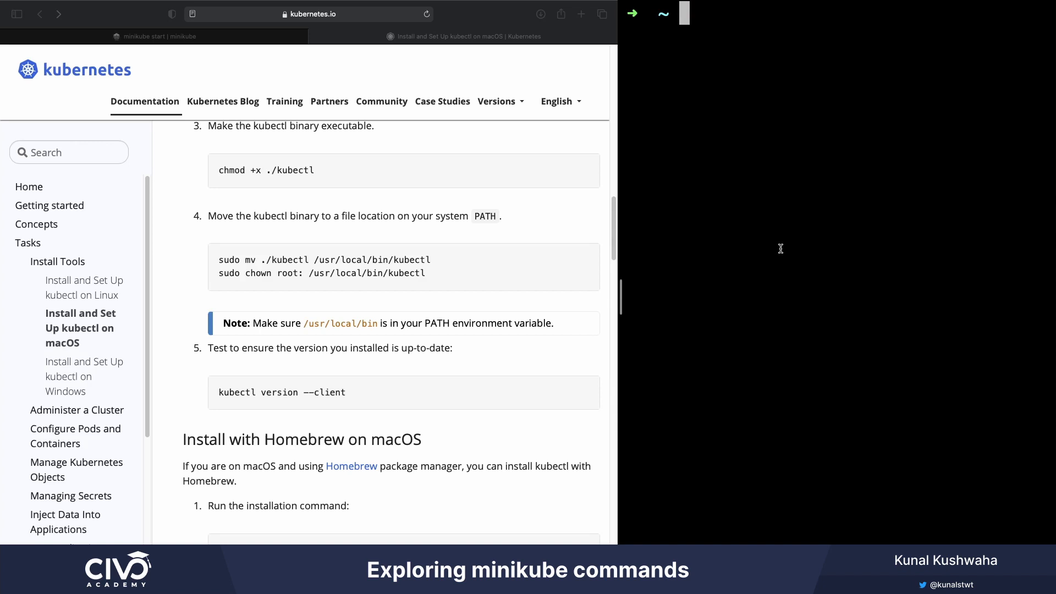
type("docker ps | grep minikube")
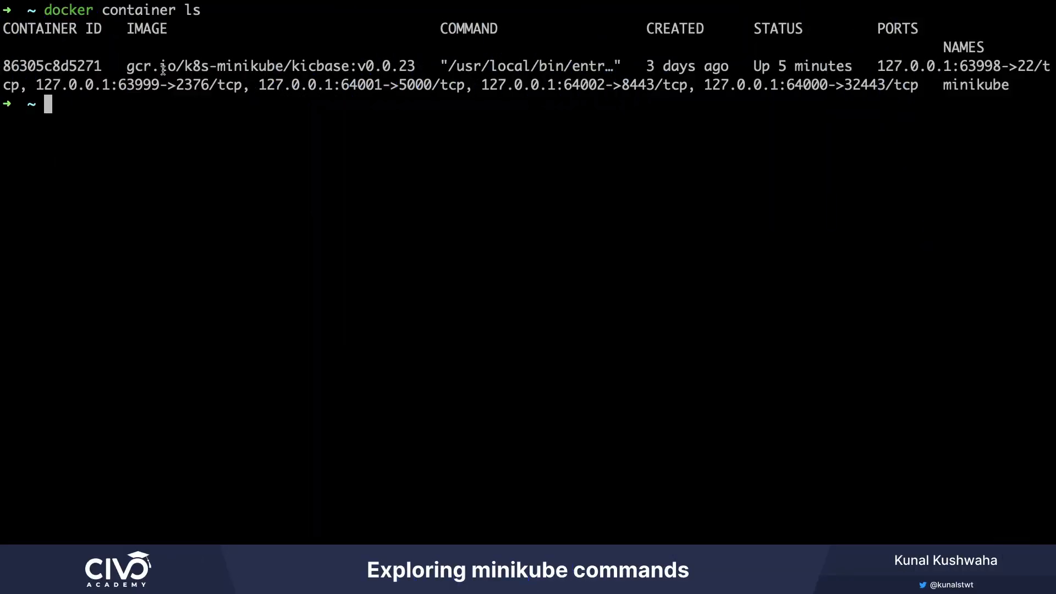
mouse_move(162, 71)
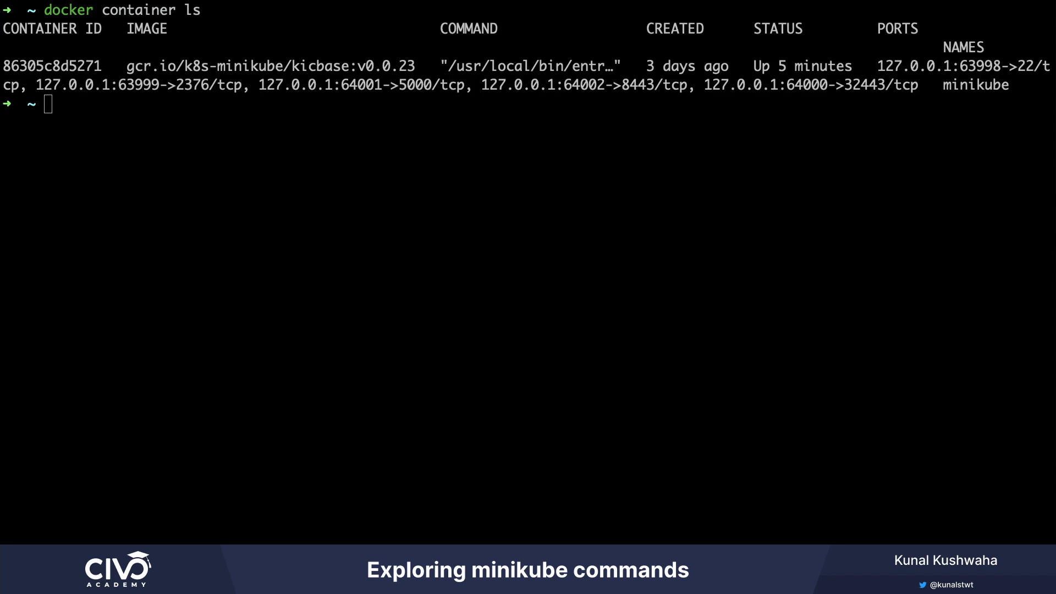
mouse_move(335, 156)
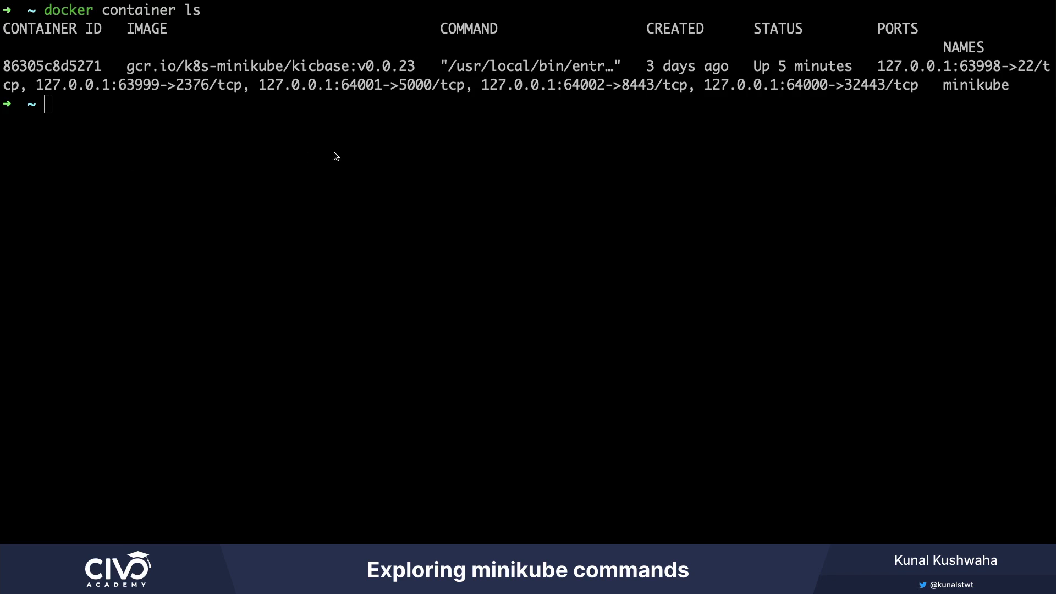
type("minkub")
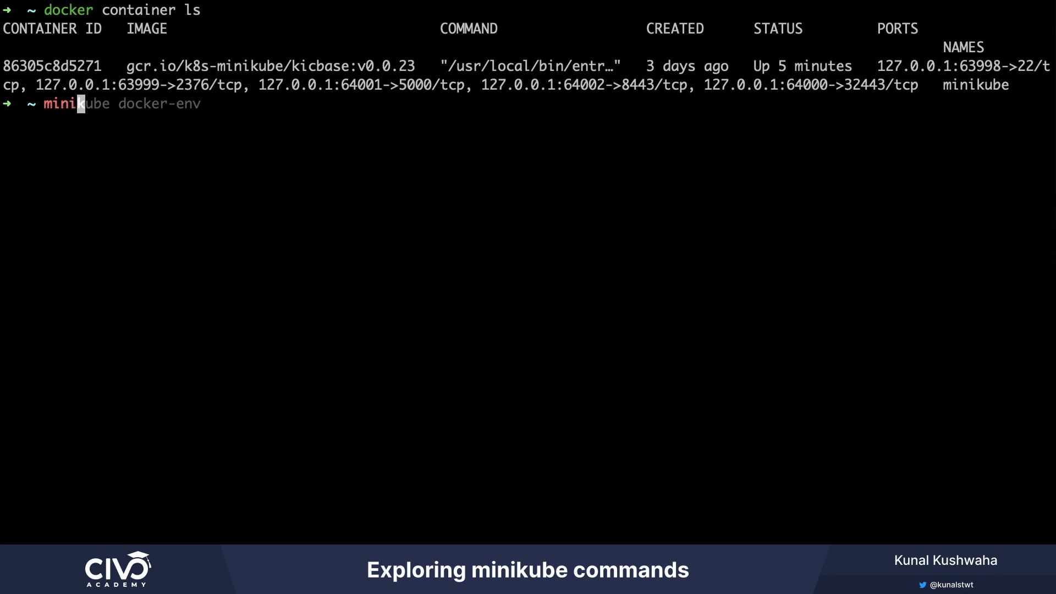
type("ssh")
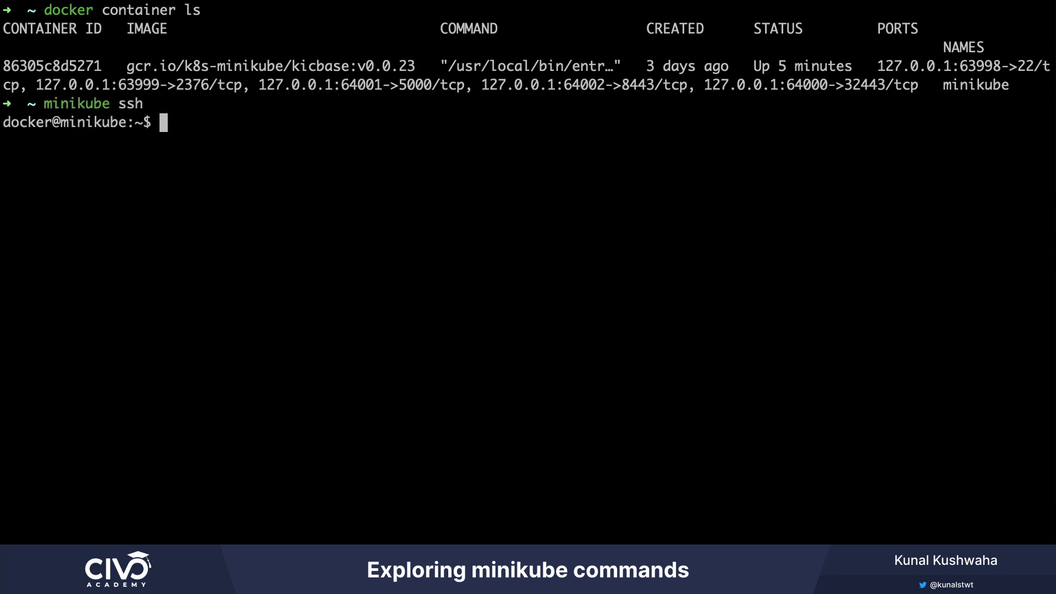
type("docker container")
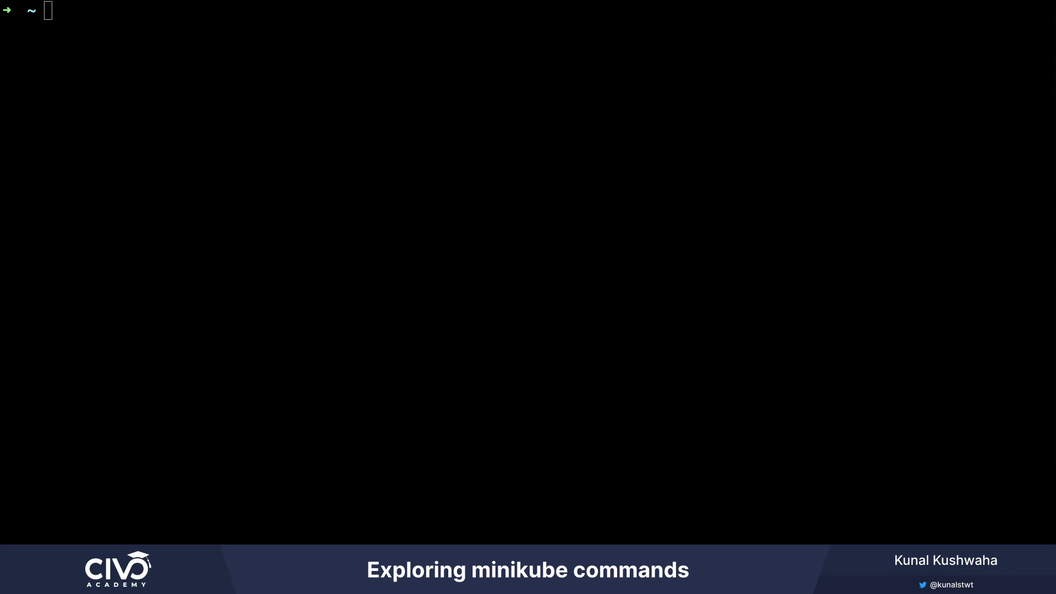
type("kubectl config")
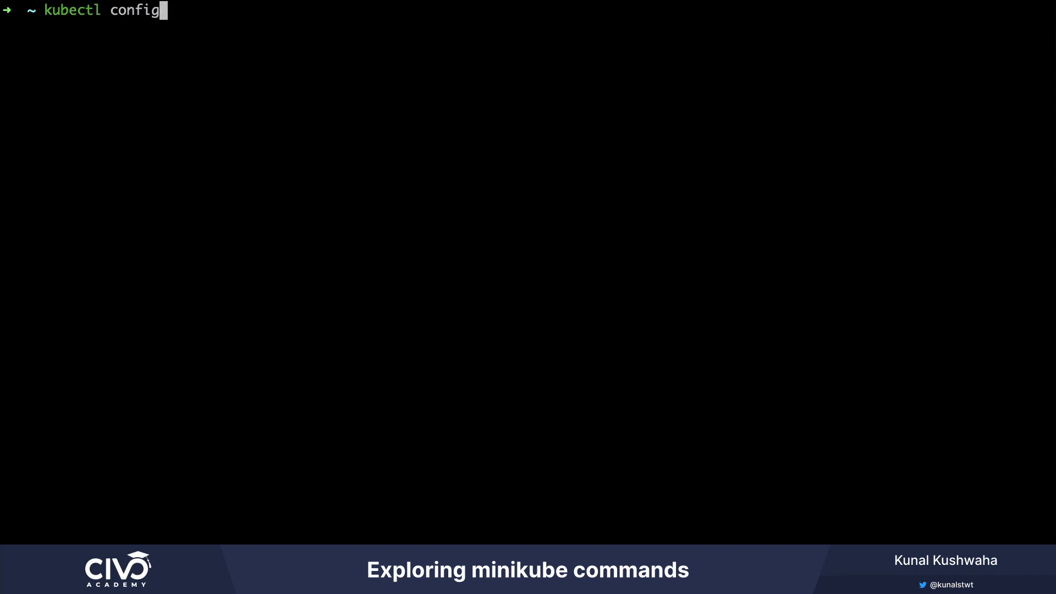
type("current-context")
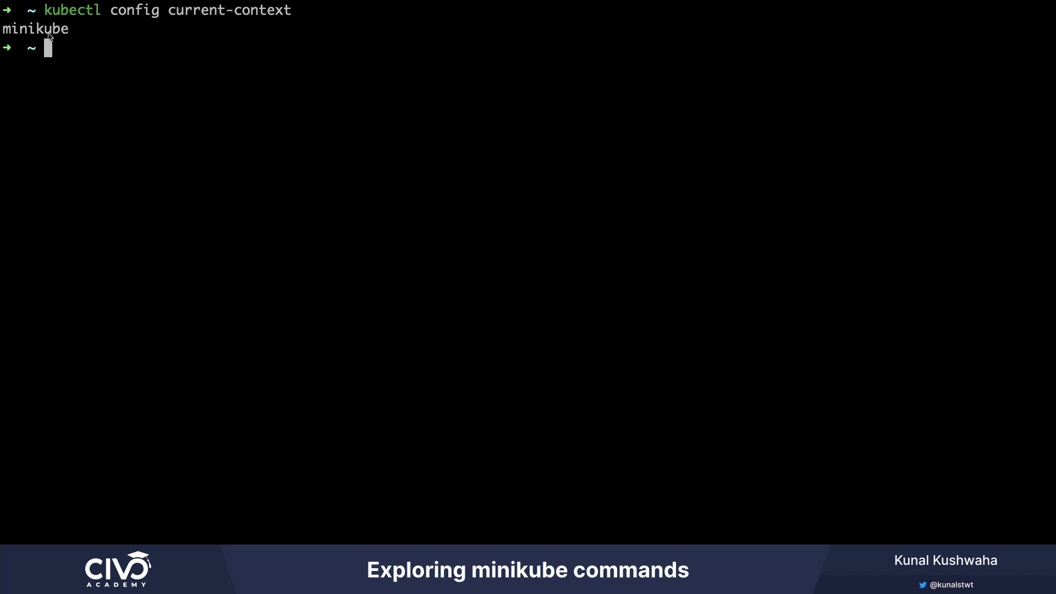
mouse_move(143, 220)
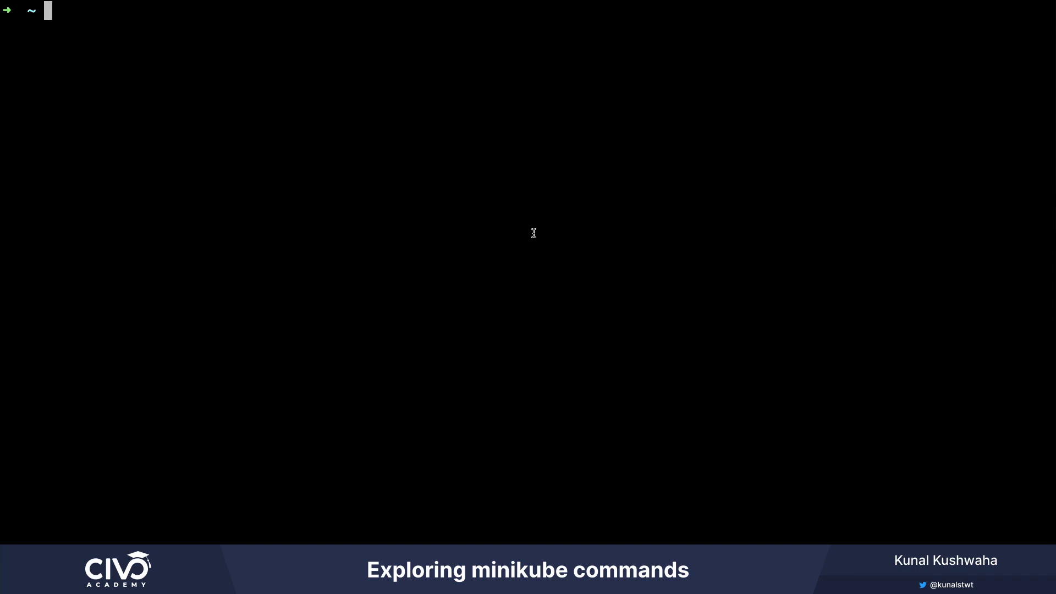
type("kubectl get nodes")
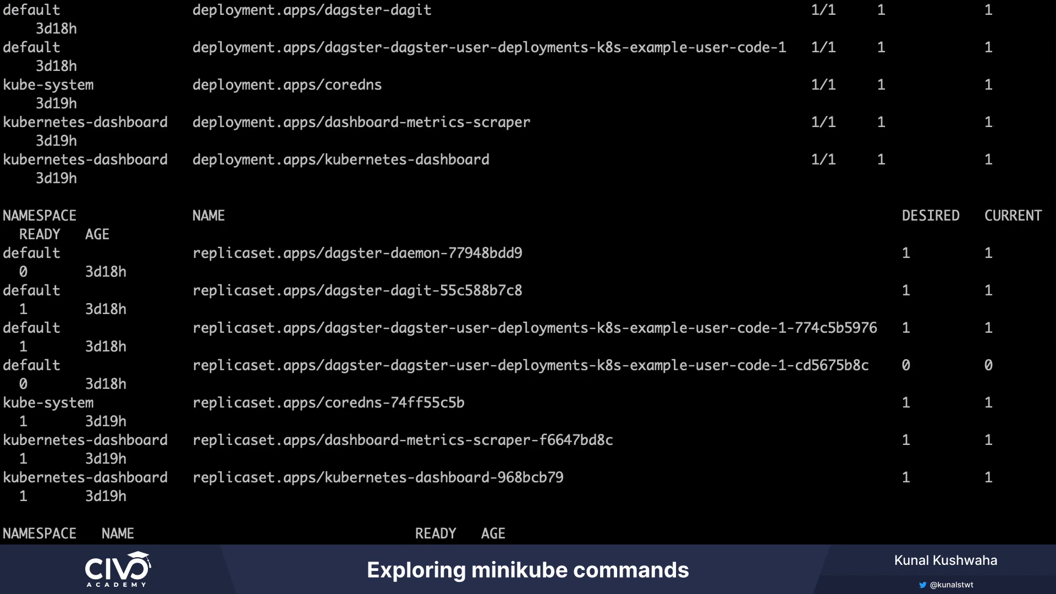
mouse_move(650, 480)
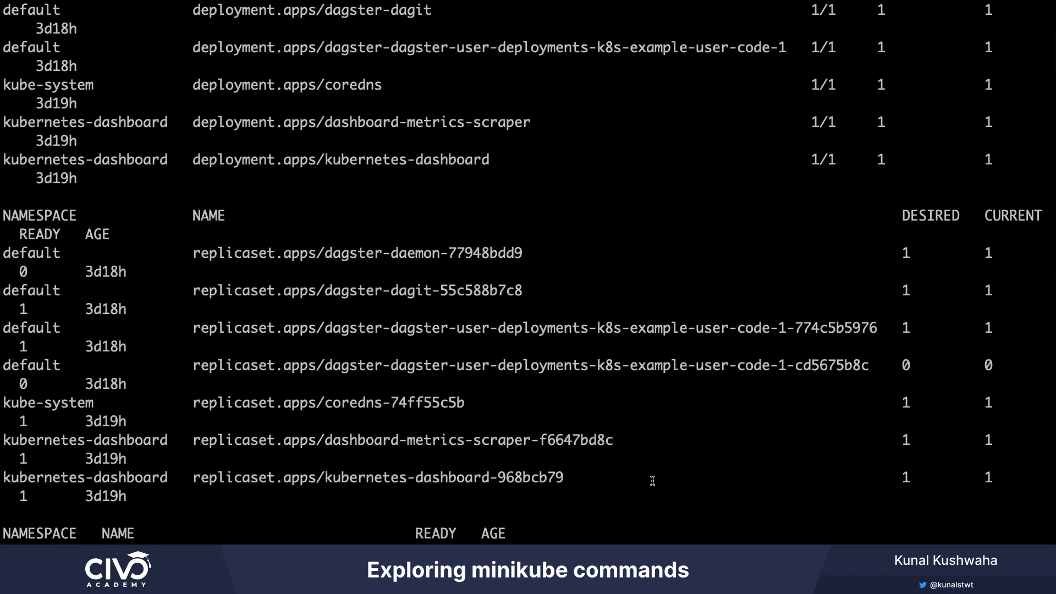
scroll("down", 3)
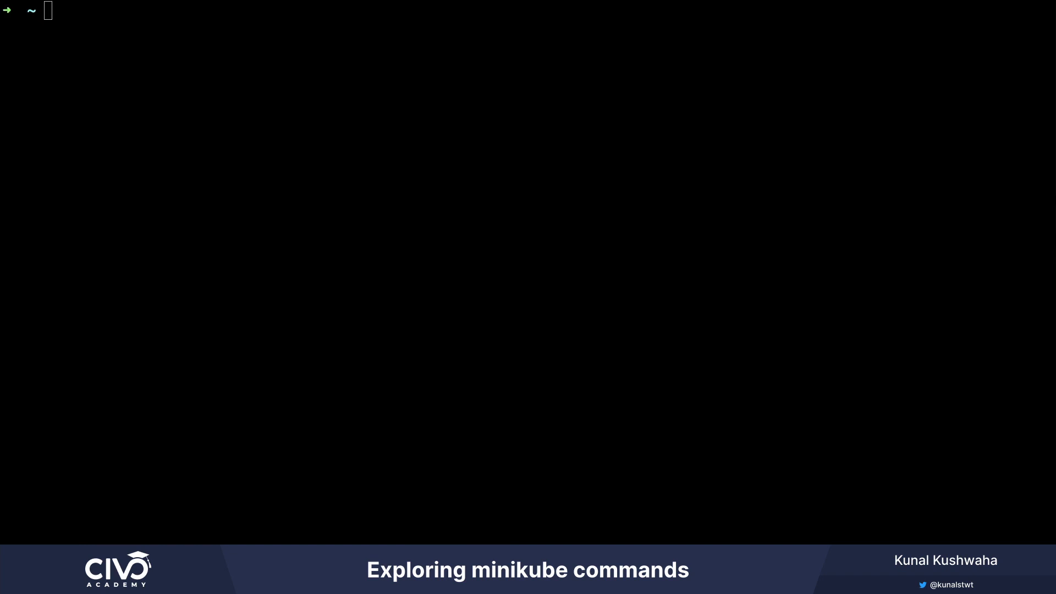
mouse_move(328, 161)
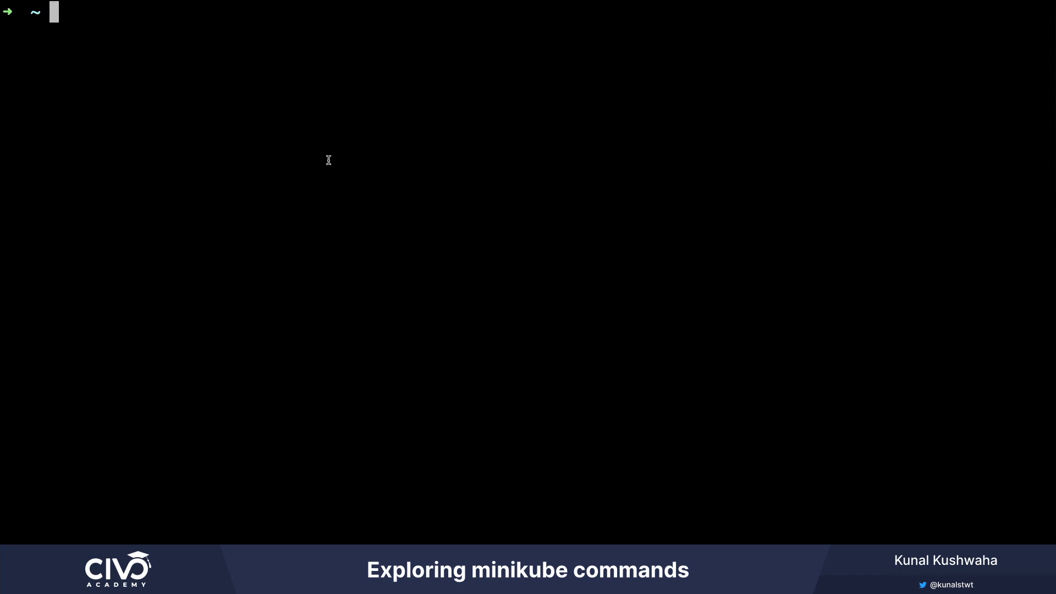
type("minikube stop")
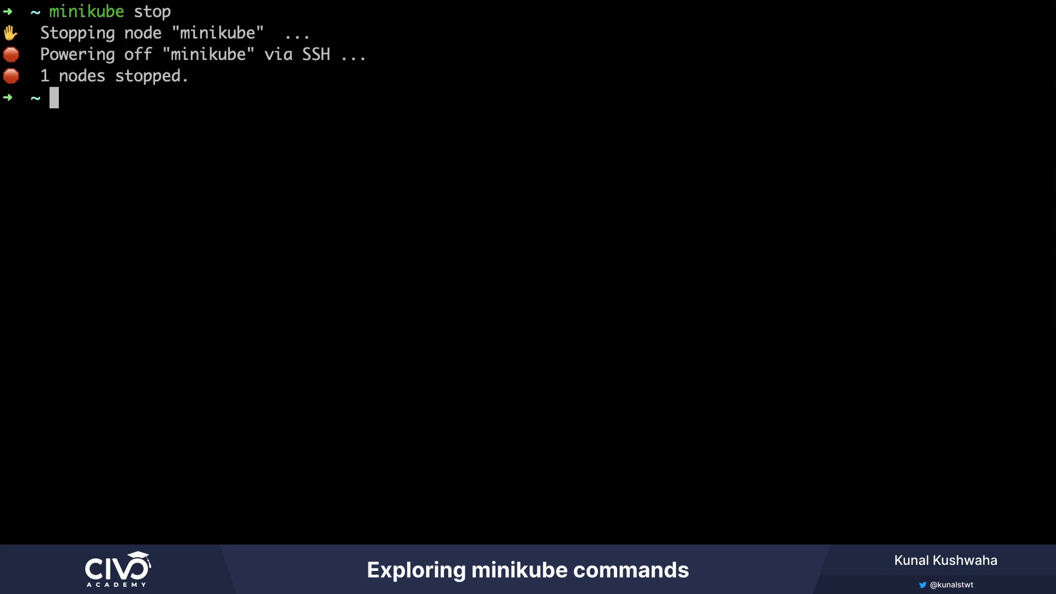
type("minikube docker-env")
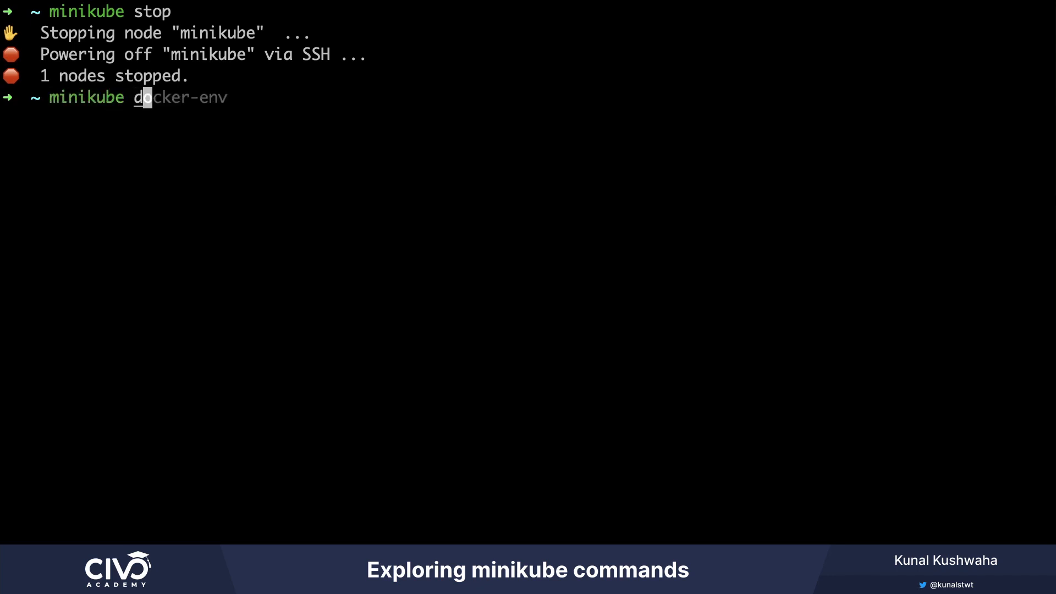